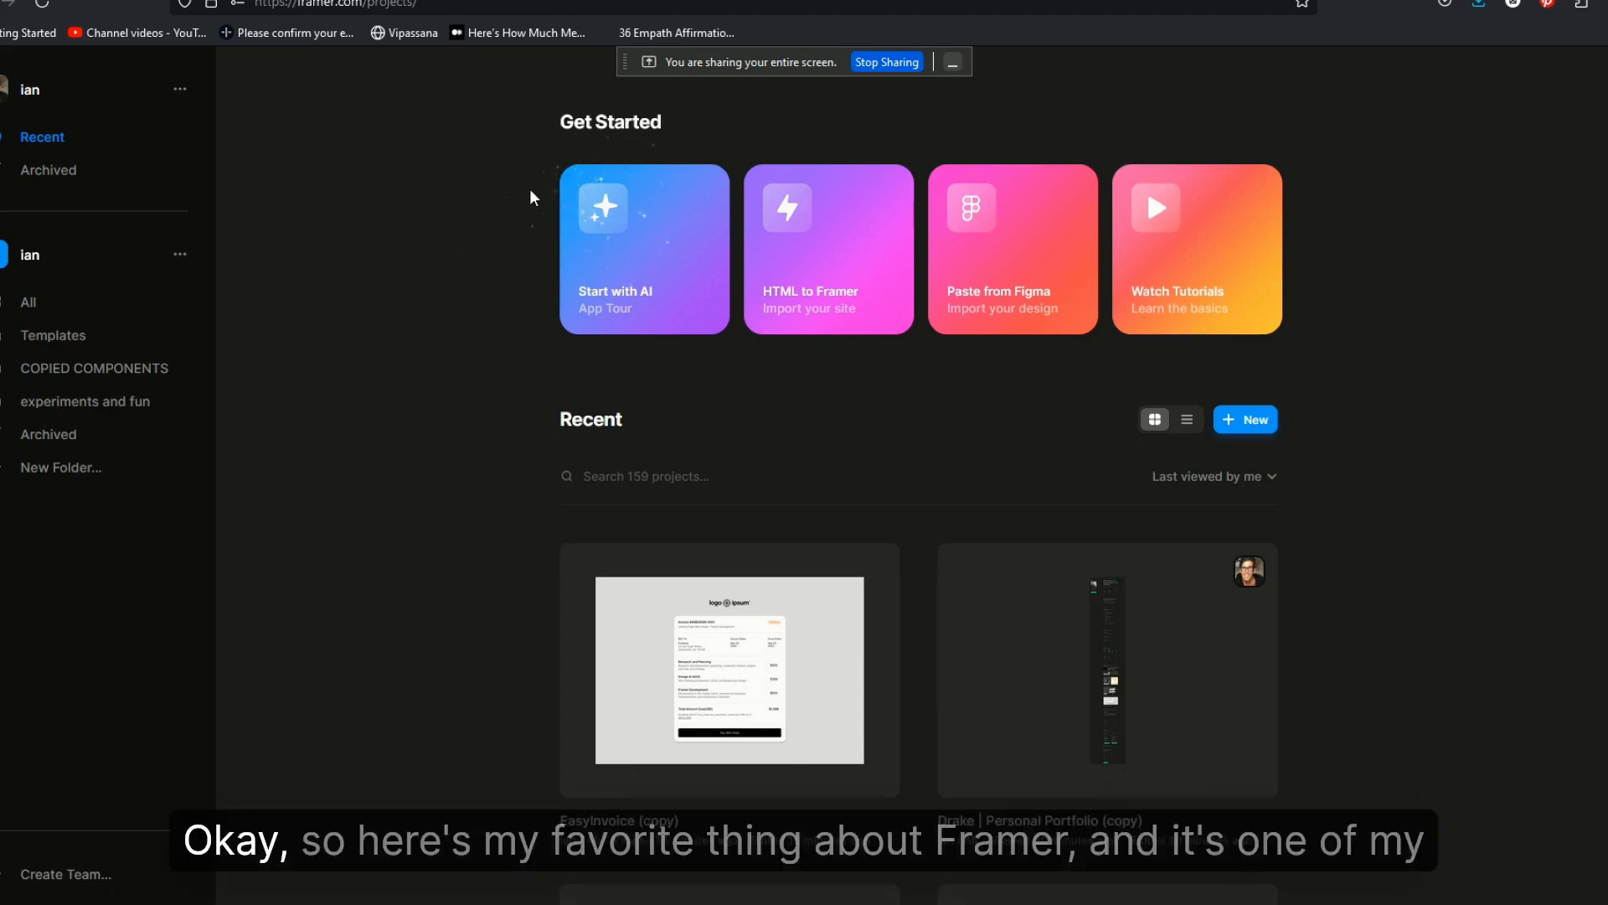
{"action": "mouse_move", "coordinate": [888, 707]}
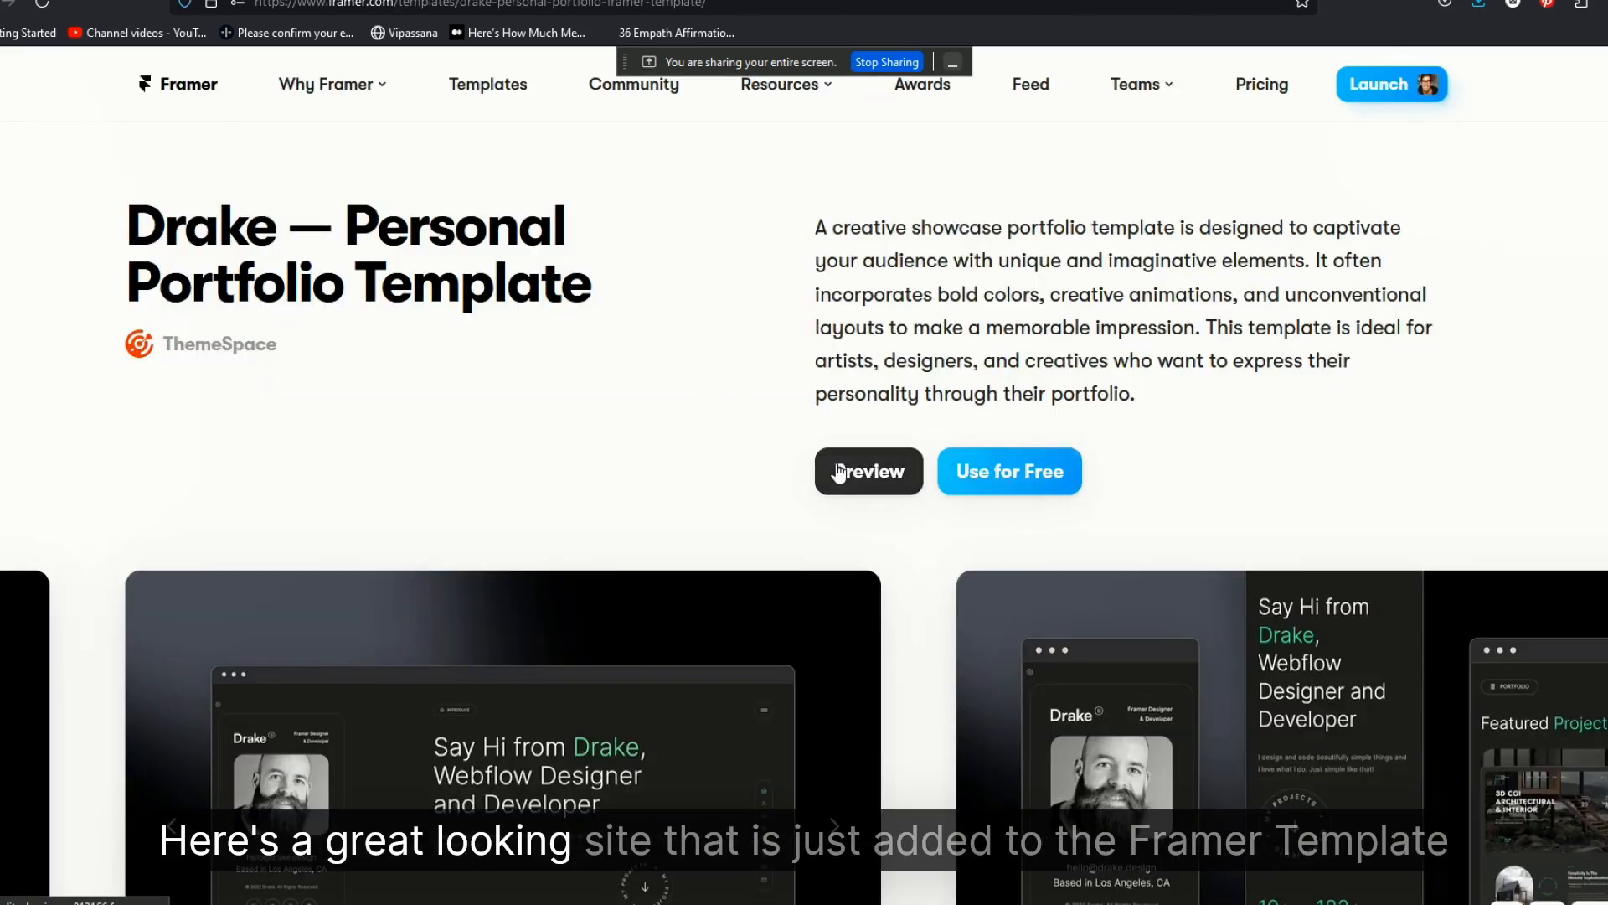
Step: Preview the Drake template live and browse to its Resume section via the navigation menu
{"action": "left_click", "coordinate": [868, 471]}
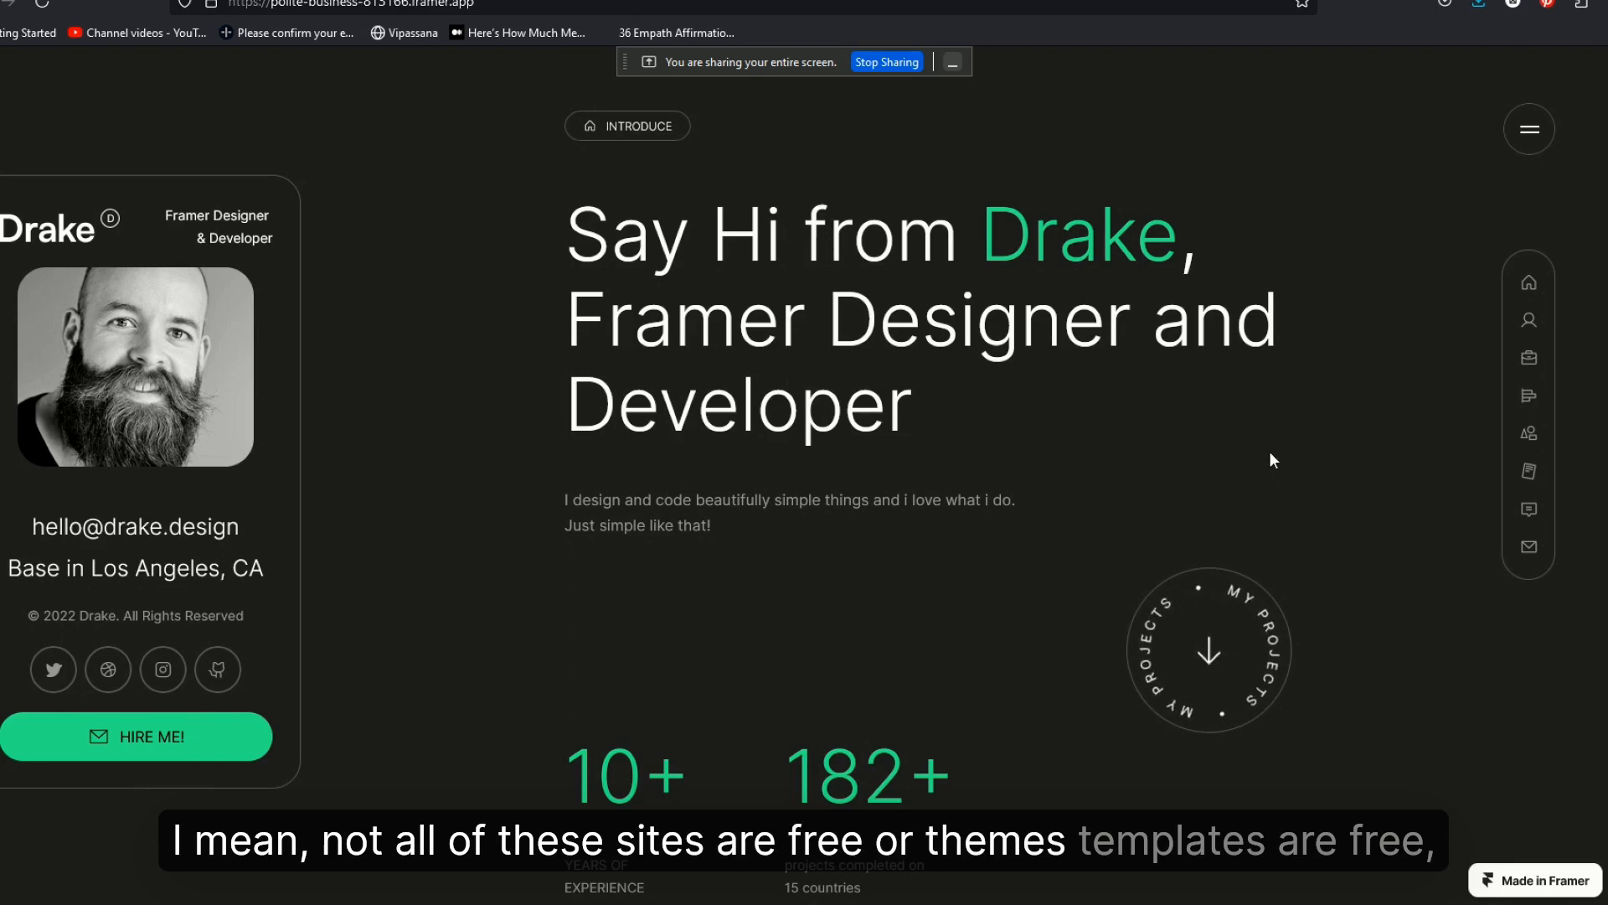
{"action": "left_click", "coordinate": [1528, 129]}
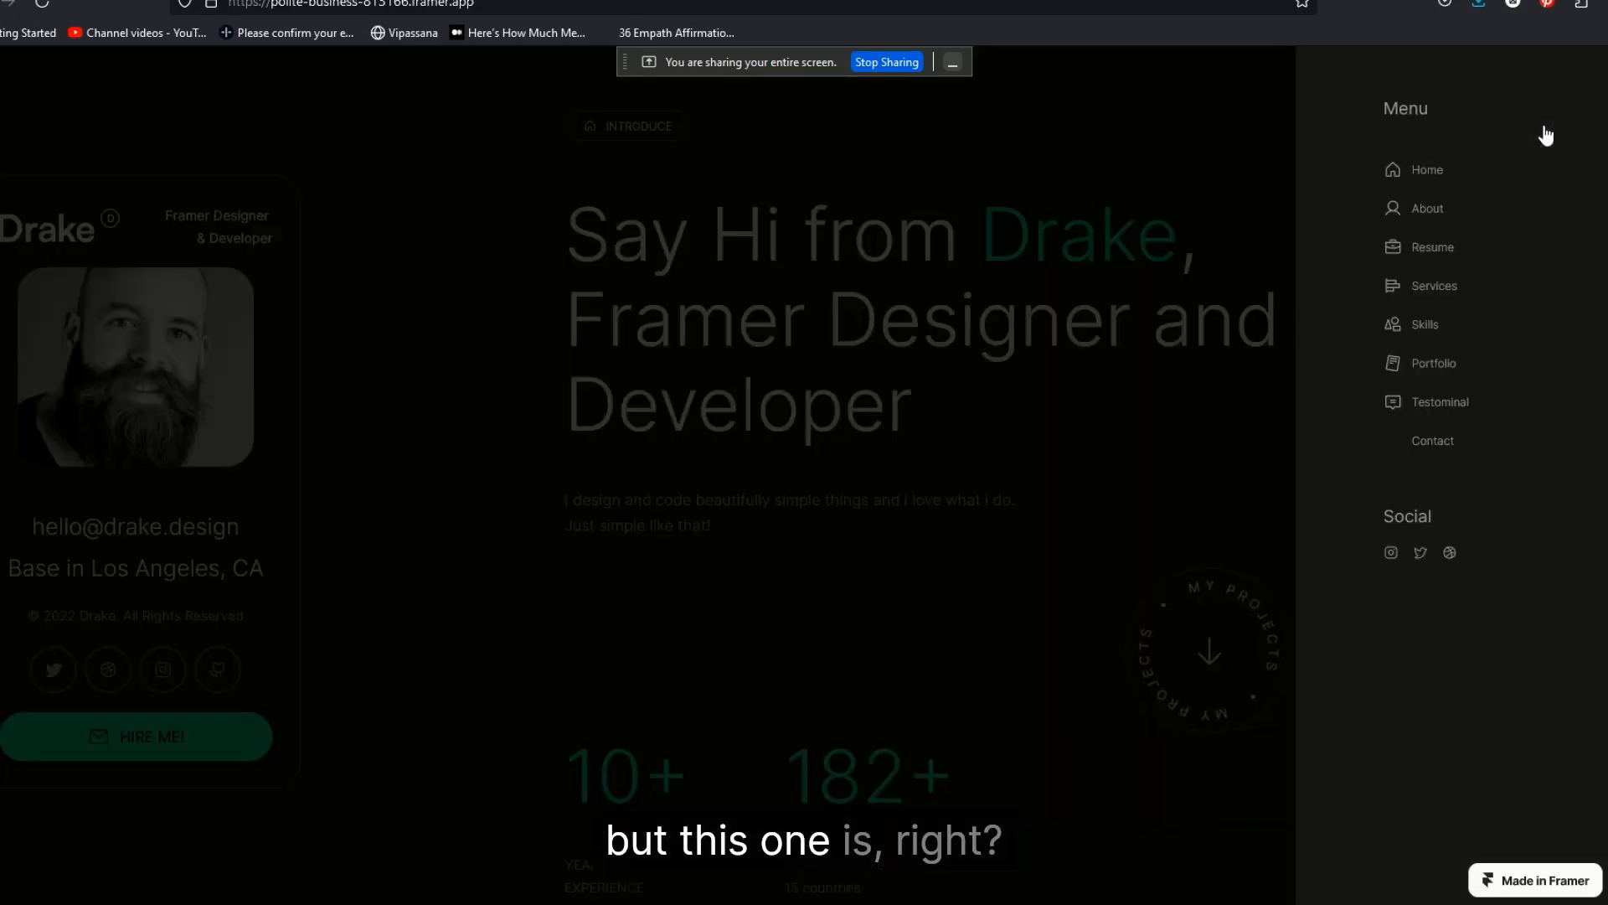
{"action": "left_click", "coordinate": [1527, 129]}
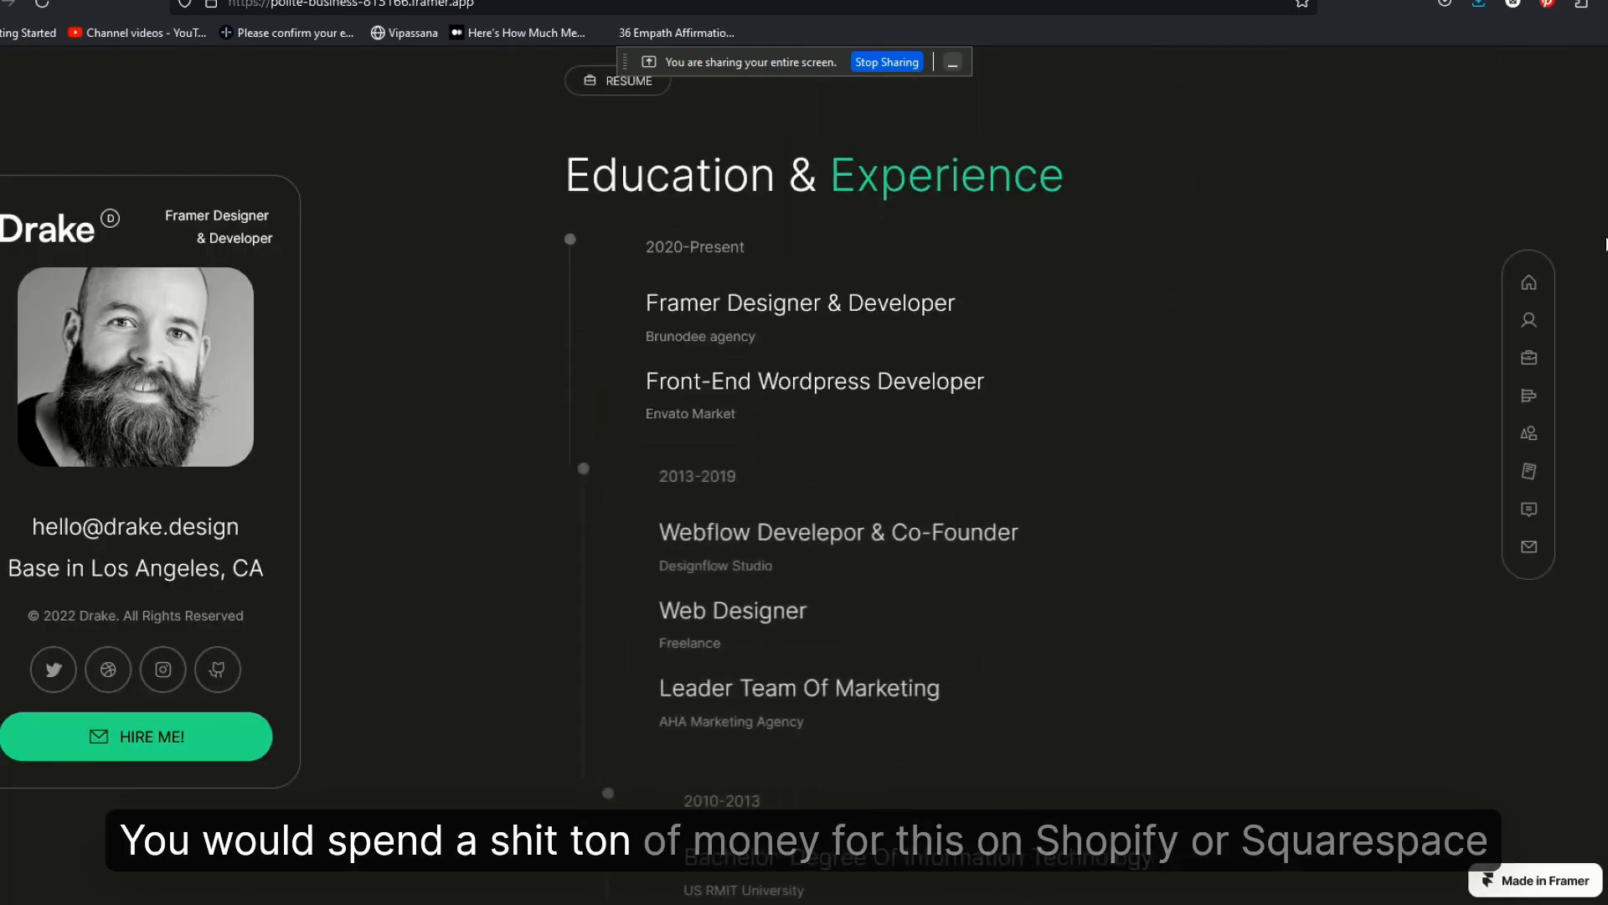
{"action": "scroll", "scroll_direction": "up", "scroll_amount": 3}
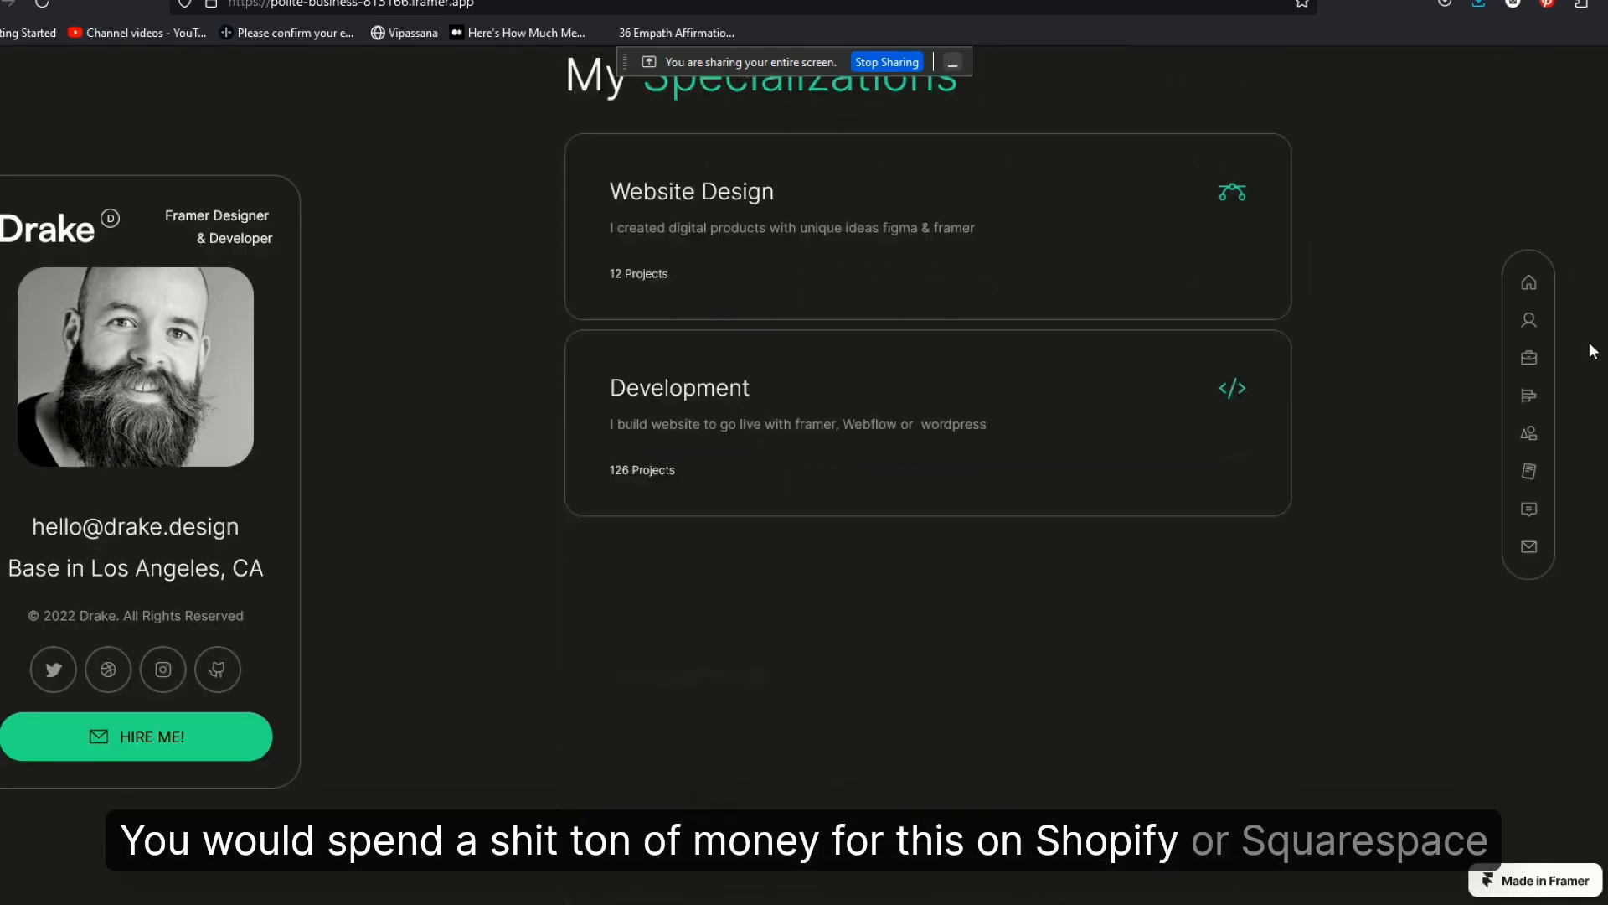
{"action": "scroll", "scroll_direction": "down", "scroll_amount": 3}
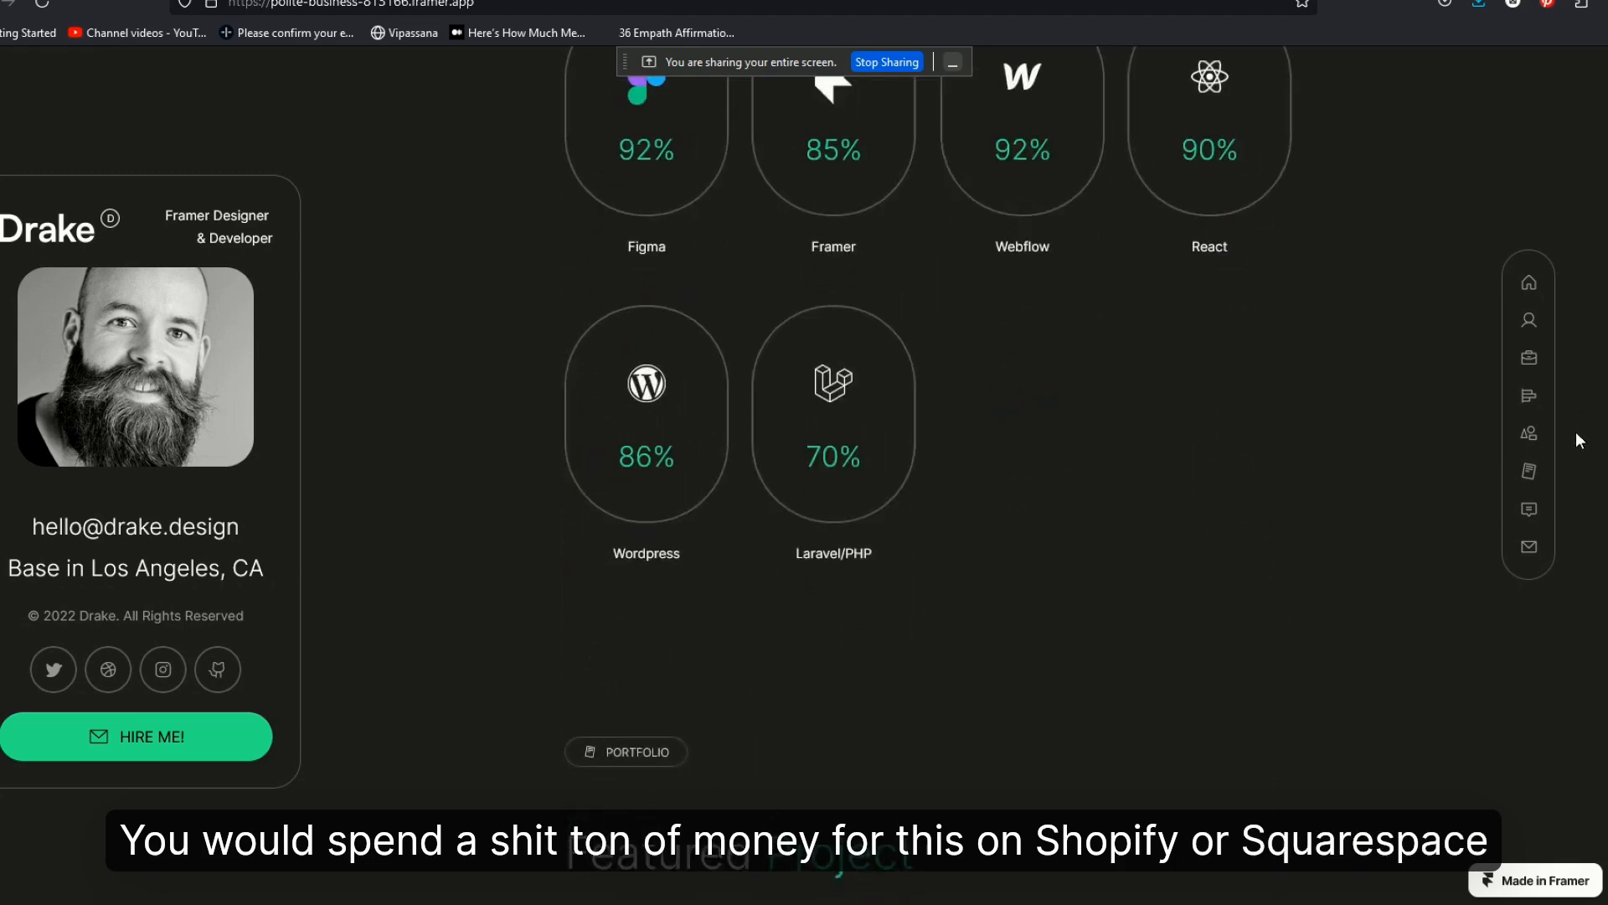
{"action": "scroll", "scroll_direction": "down", "scroll_amount": 3}
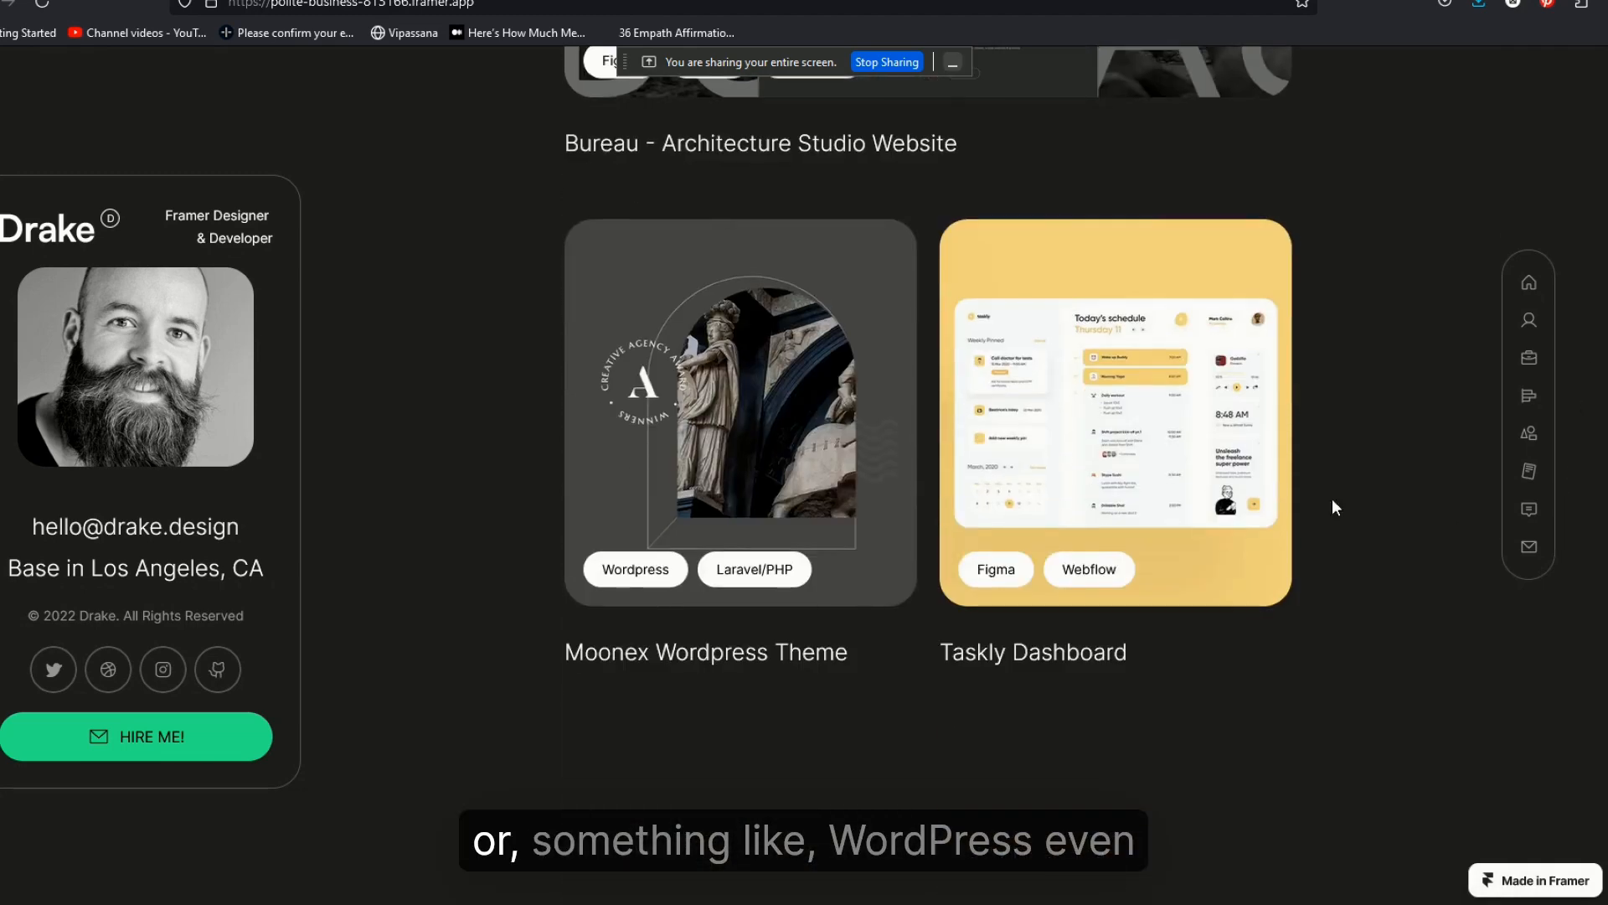
Step: Browse the Taskly Dashboard project's image gallery and scroll on to the testimonials
{"action": "left_click", "coordinate": [1114, 412]}
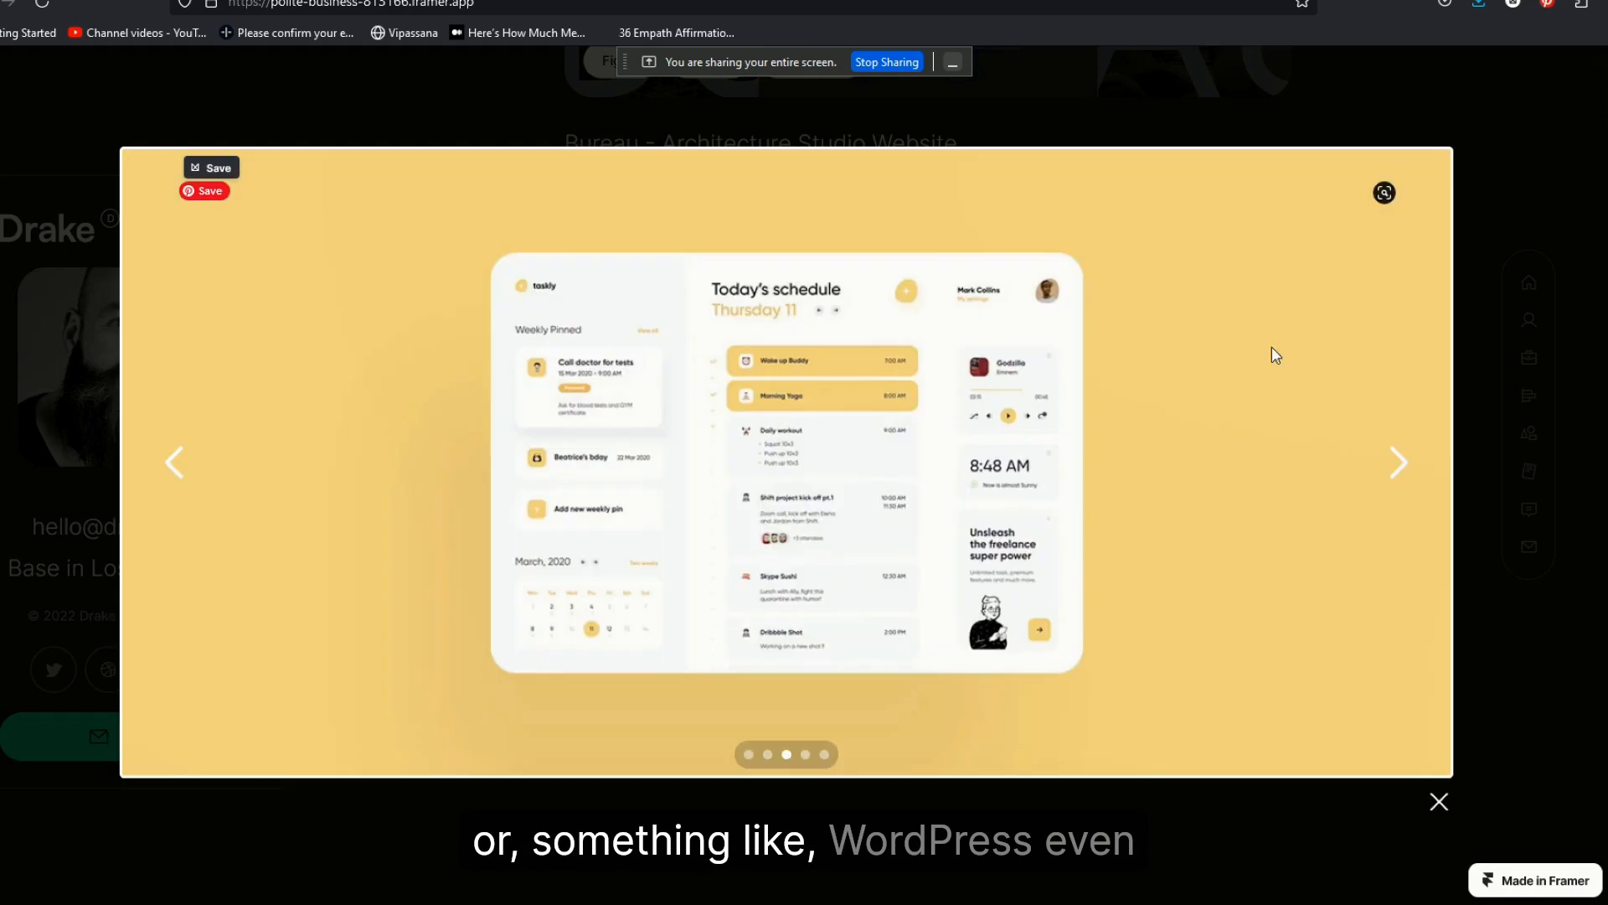
{"action": "left_click", "coordinate": [1399, 462]}
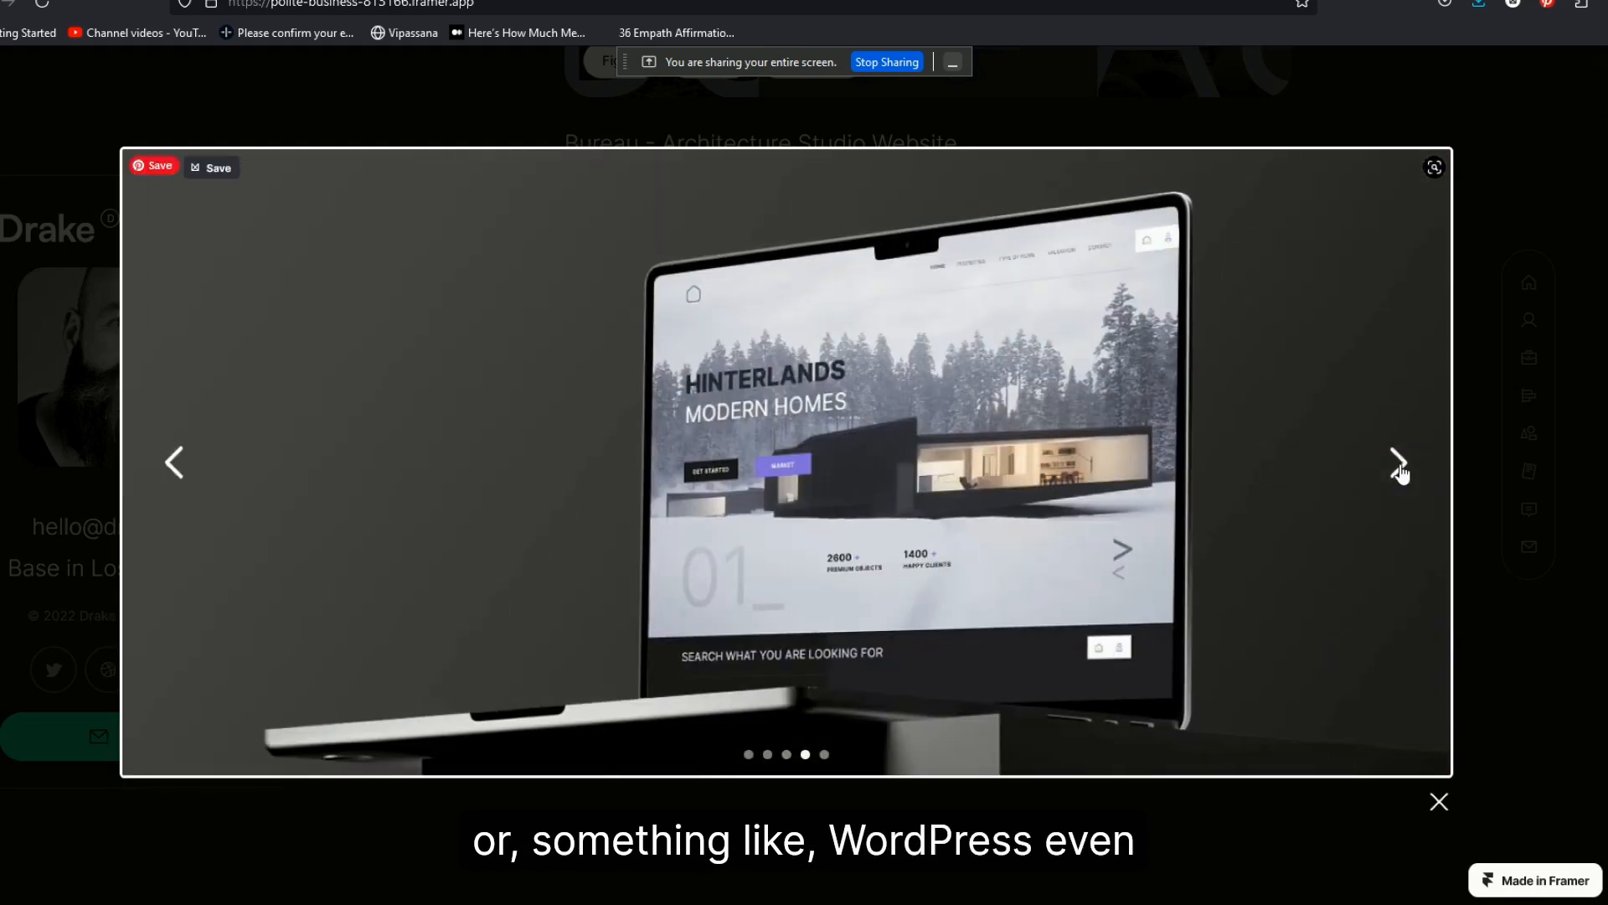
{"action": "left_click", "coordinate": [1399, 463]}
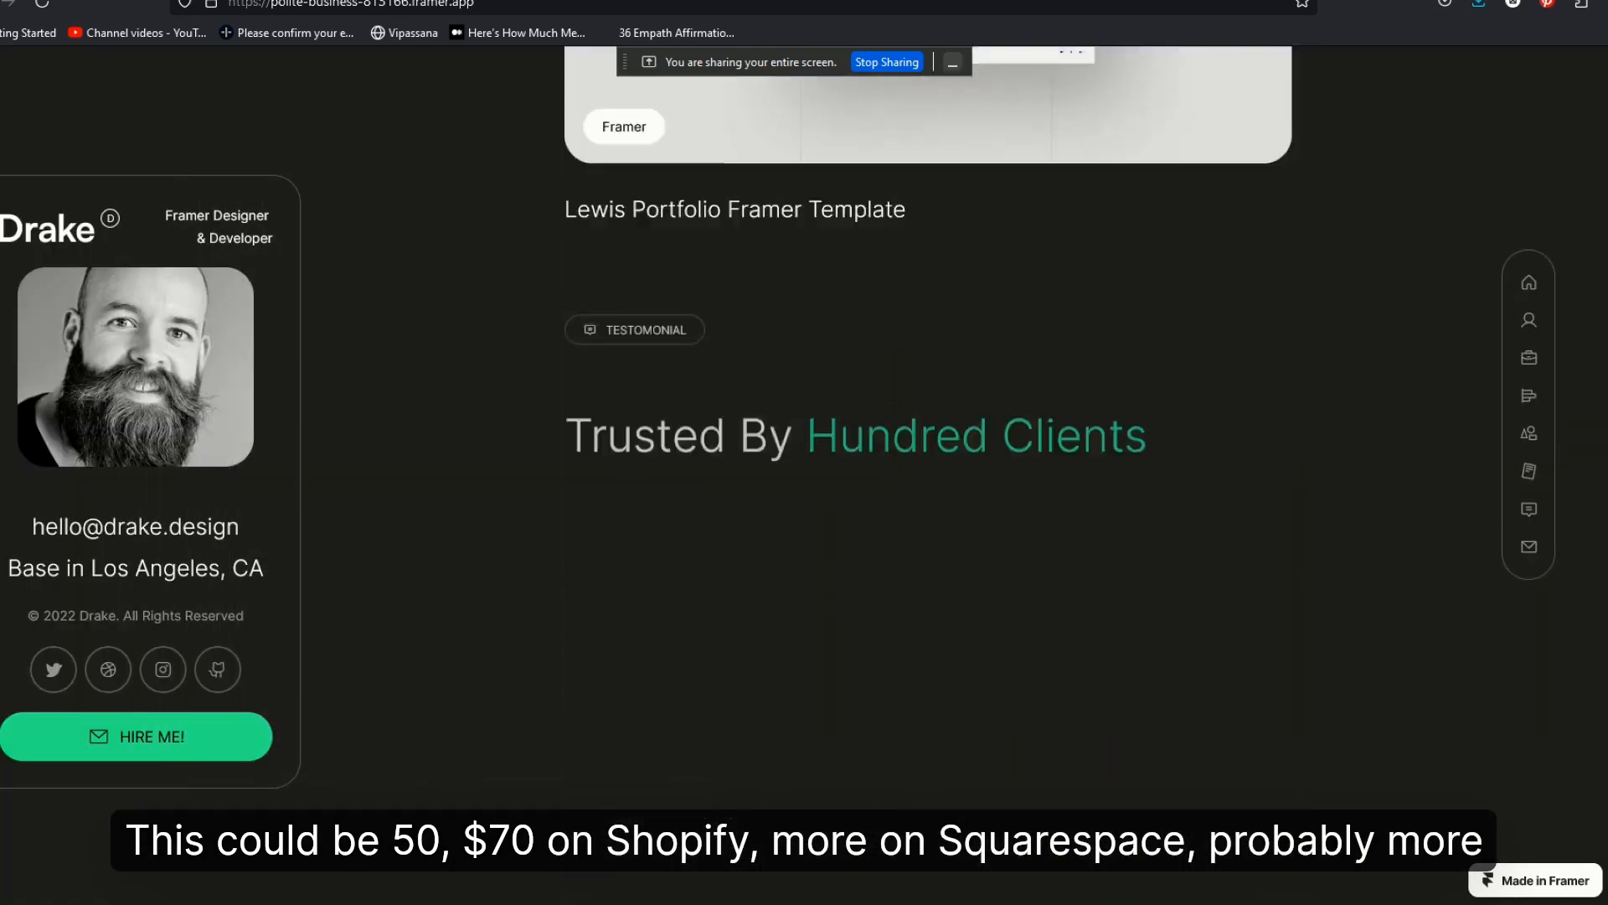
{"action": "scroll", "scroll_direction": "down", "scroll_amount": 3}
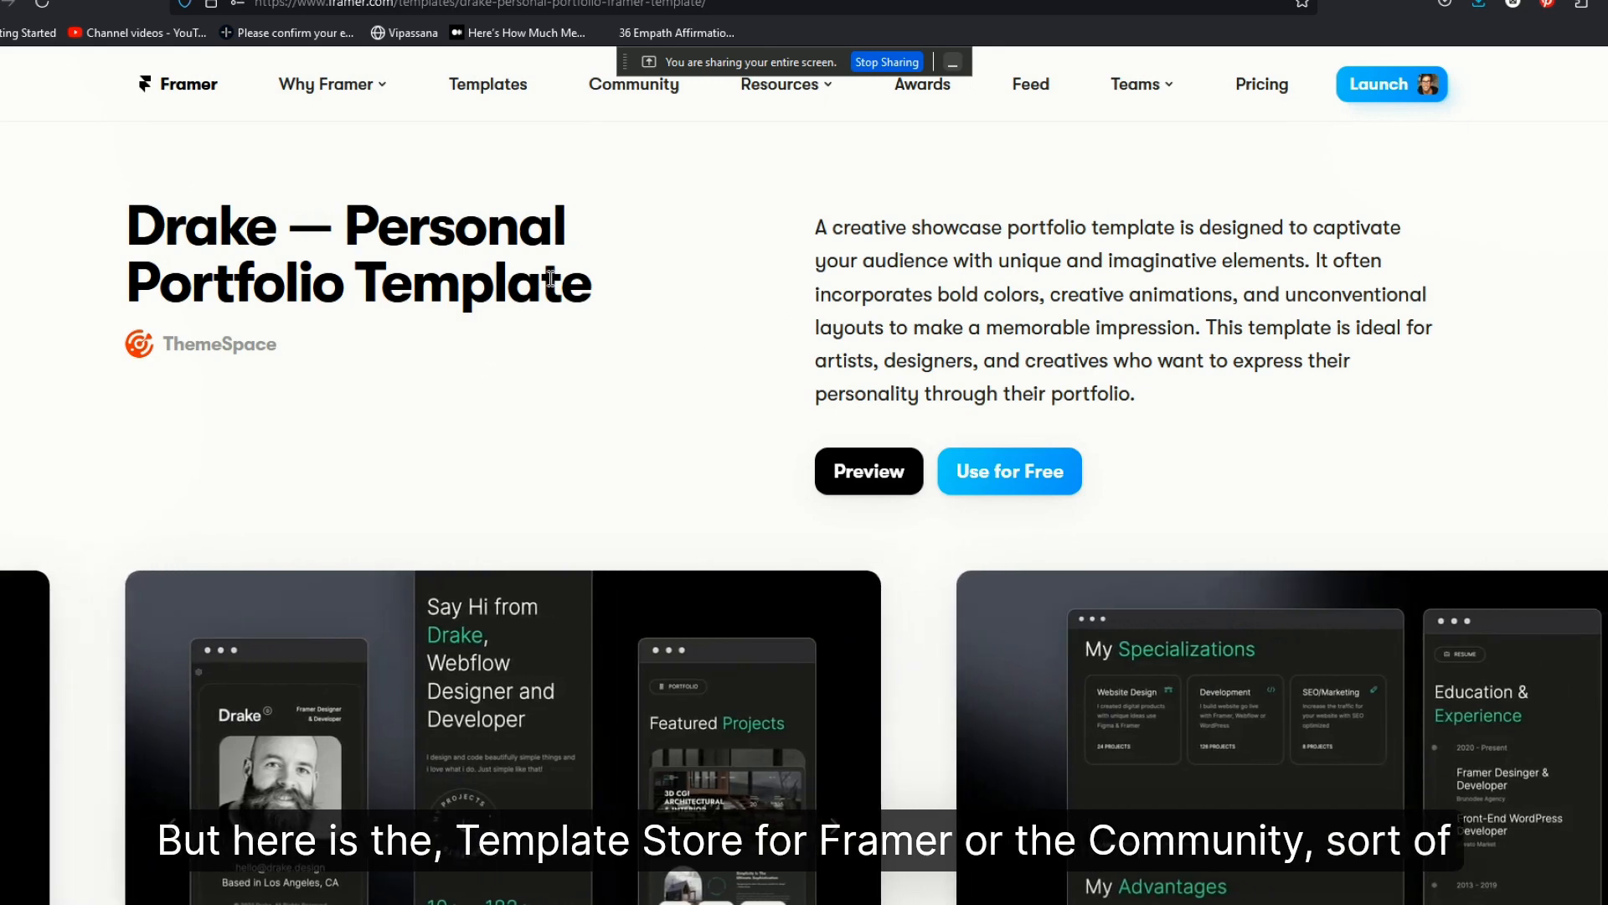
{"action": "mouse_move", "coordinate": [905, 595]}
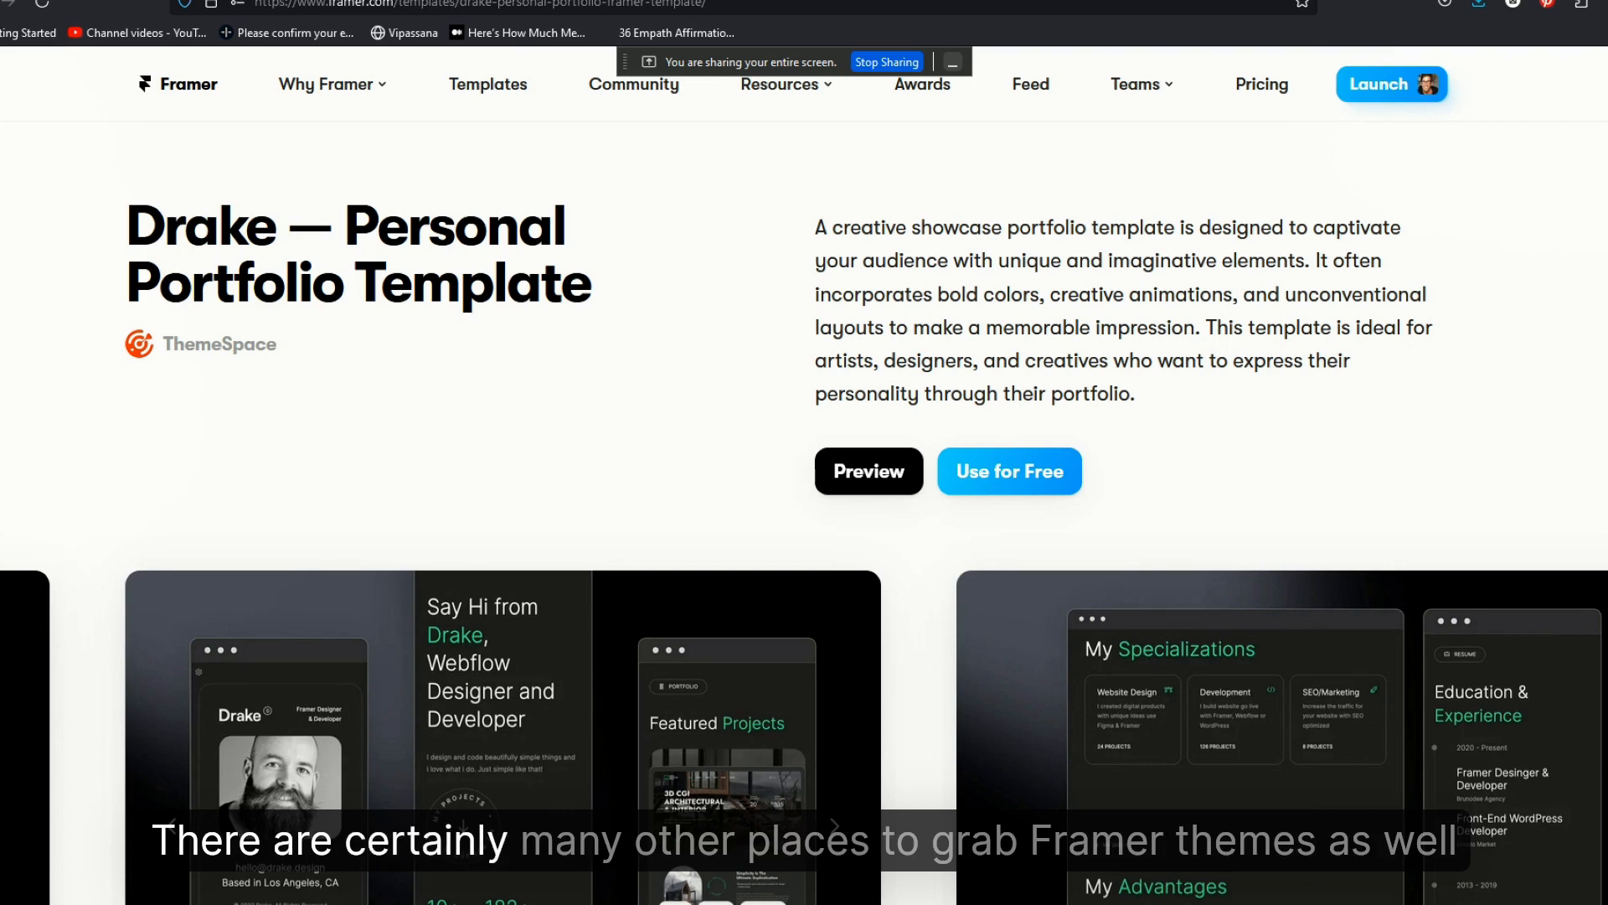
{"action": "mouse_move", "coordinate": [613, 523]}
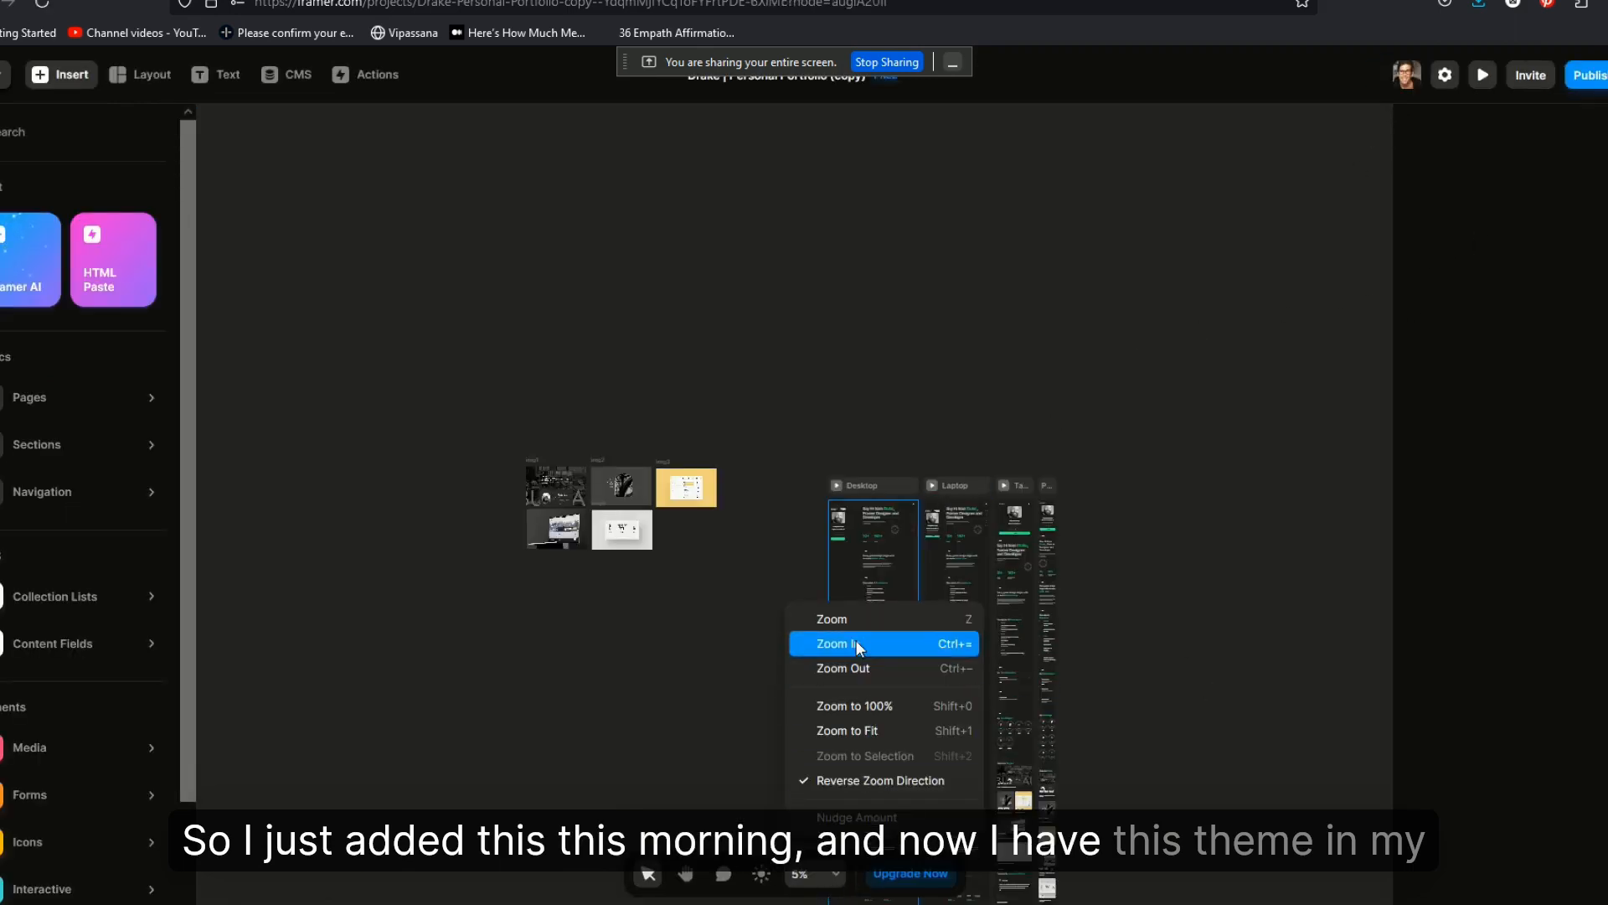
Step: Select the Desktop page's profile photo and bring up its image fill settings
{"action": "left_click", "coordinate": [833, 643]}
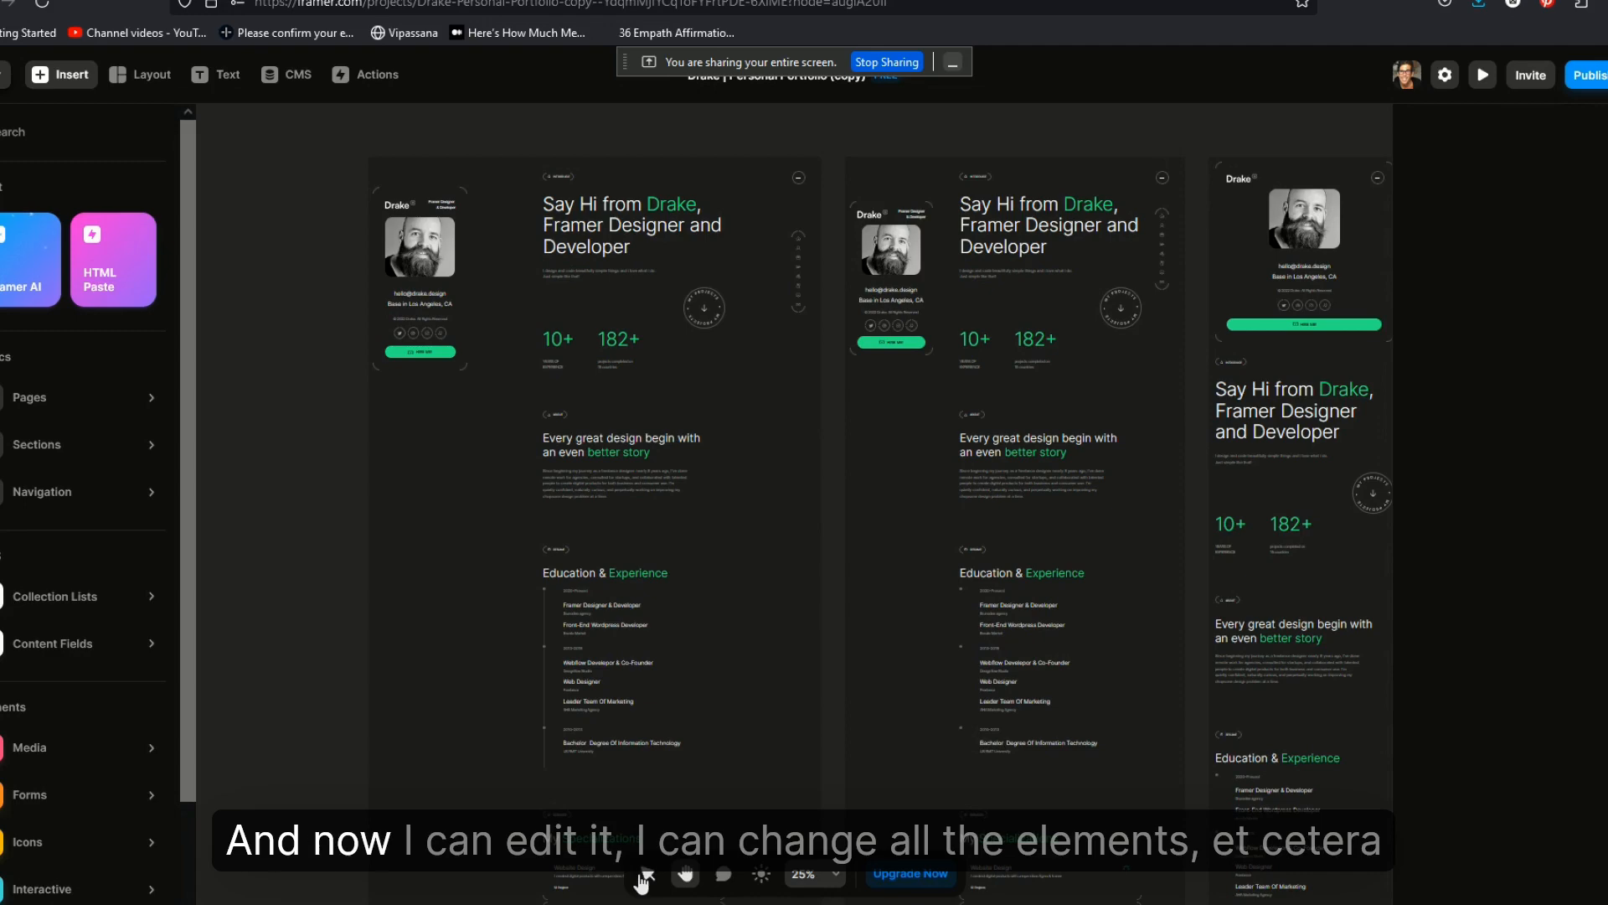
{"action": "left_click", "coordinate": [419, 244]}
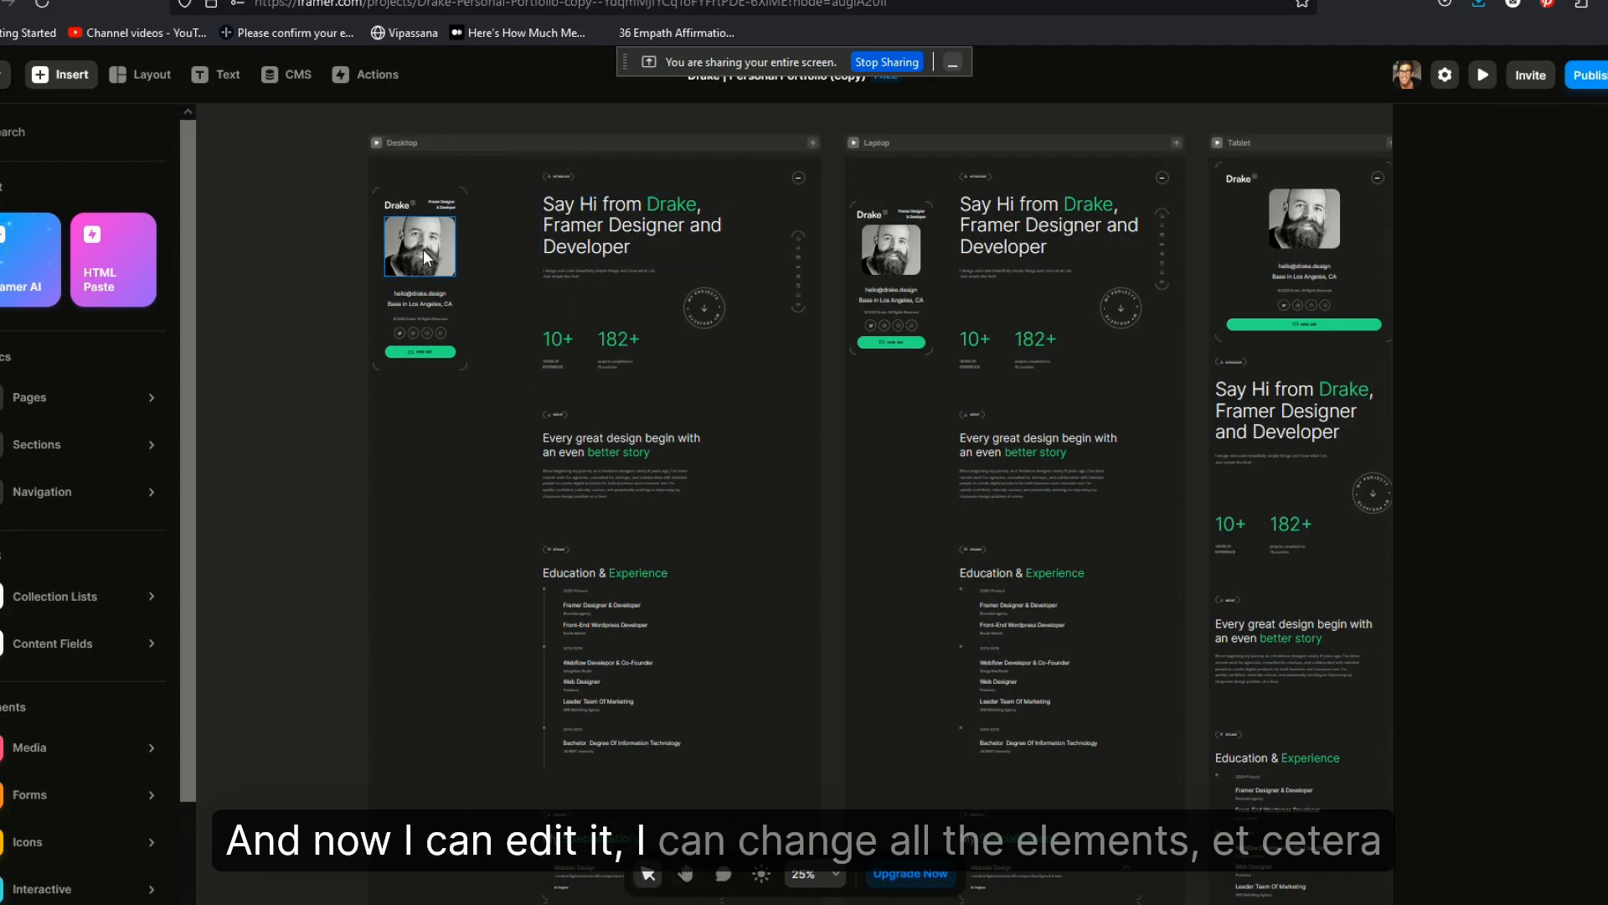
{"action": "left_click", "coordinate": [419, 245]}
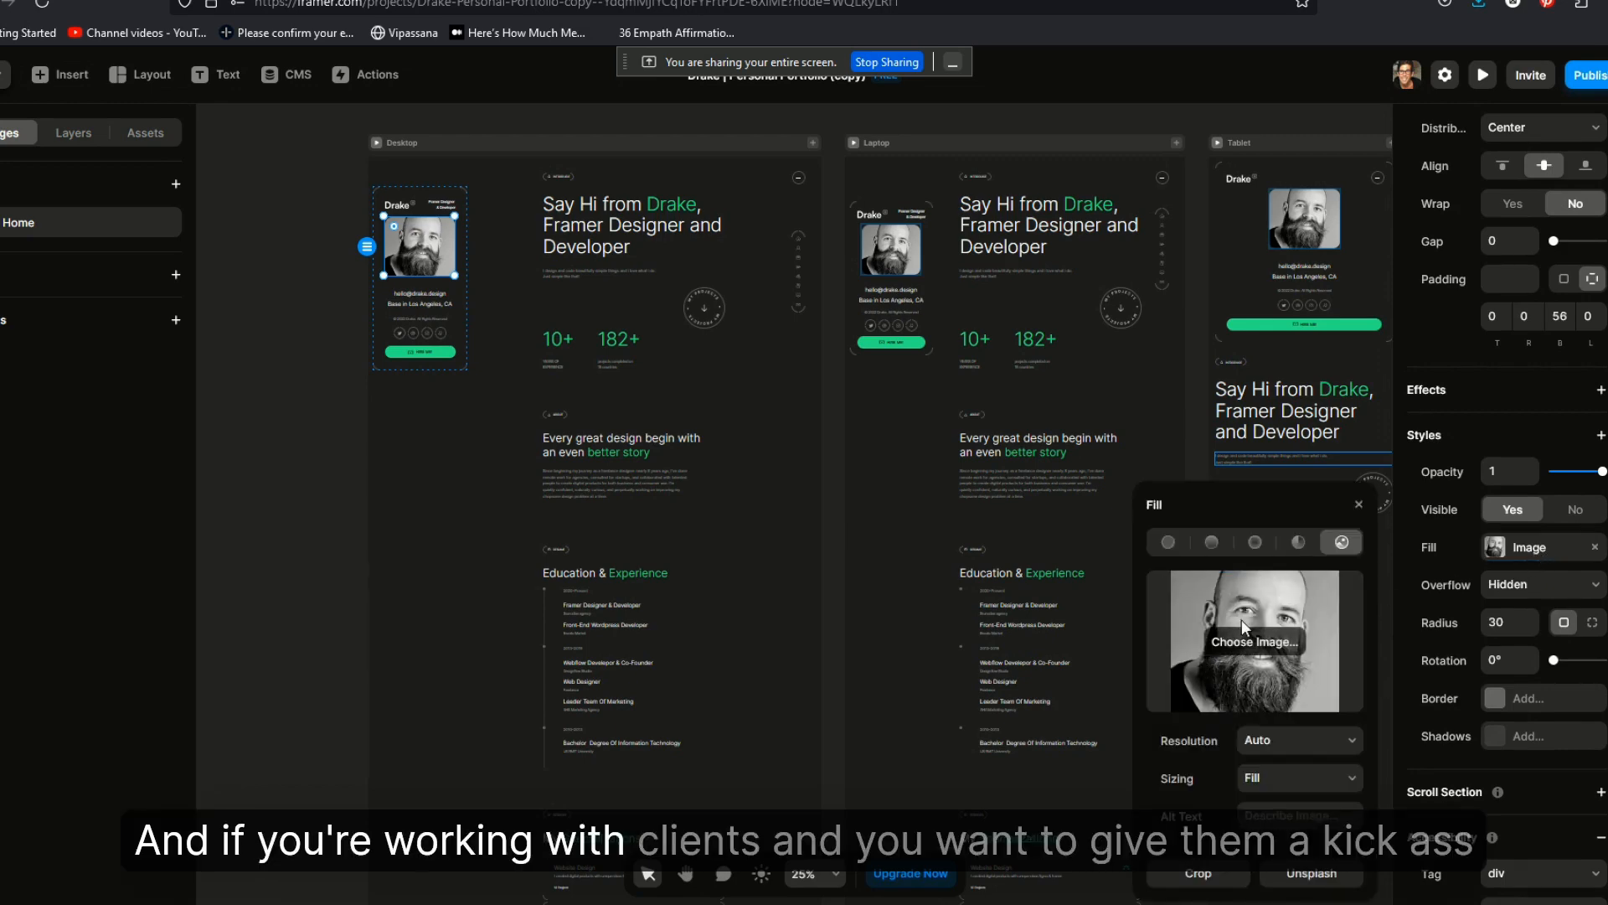
Step: Choose a replacement picture from the computer and upload it as the profile photo fill
{"action": "left_click", "coordinate": [1254, 642]}
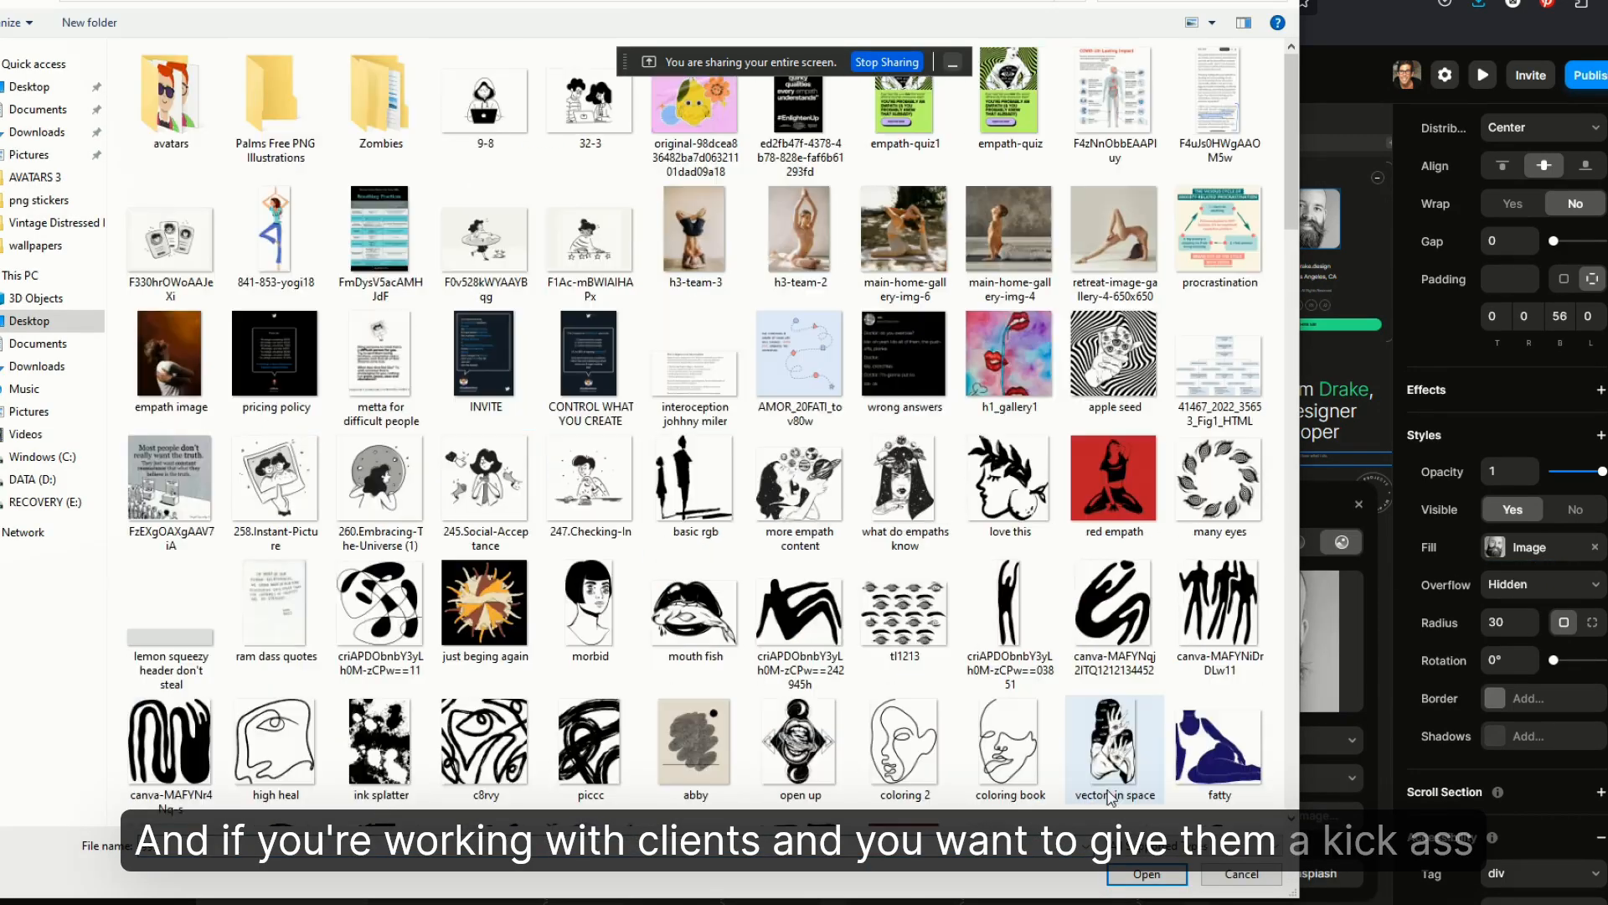
{"action": "left_click", "coordinate": [1146, 874]}
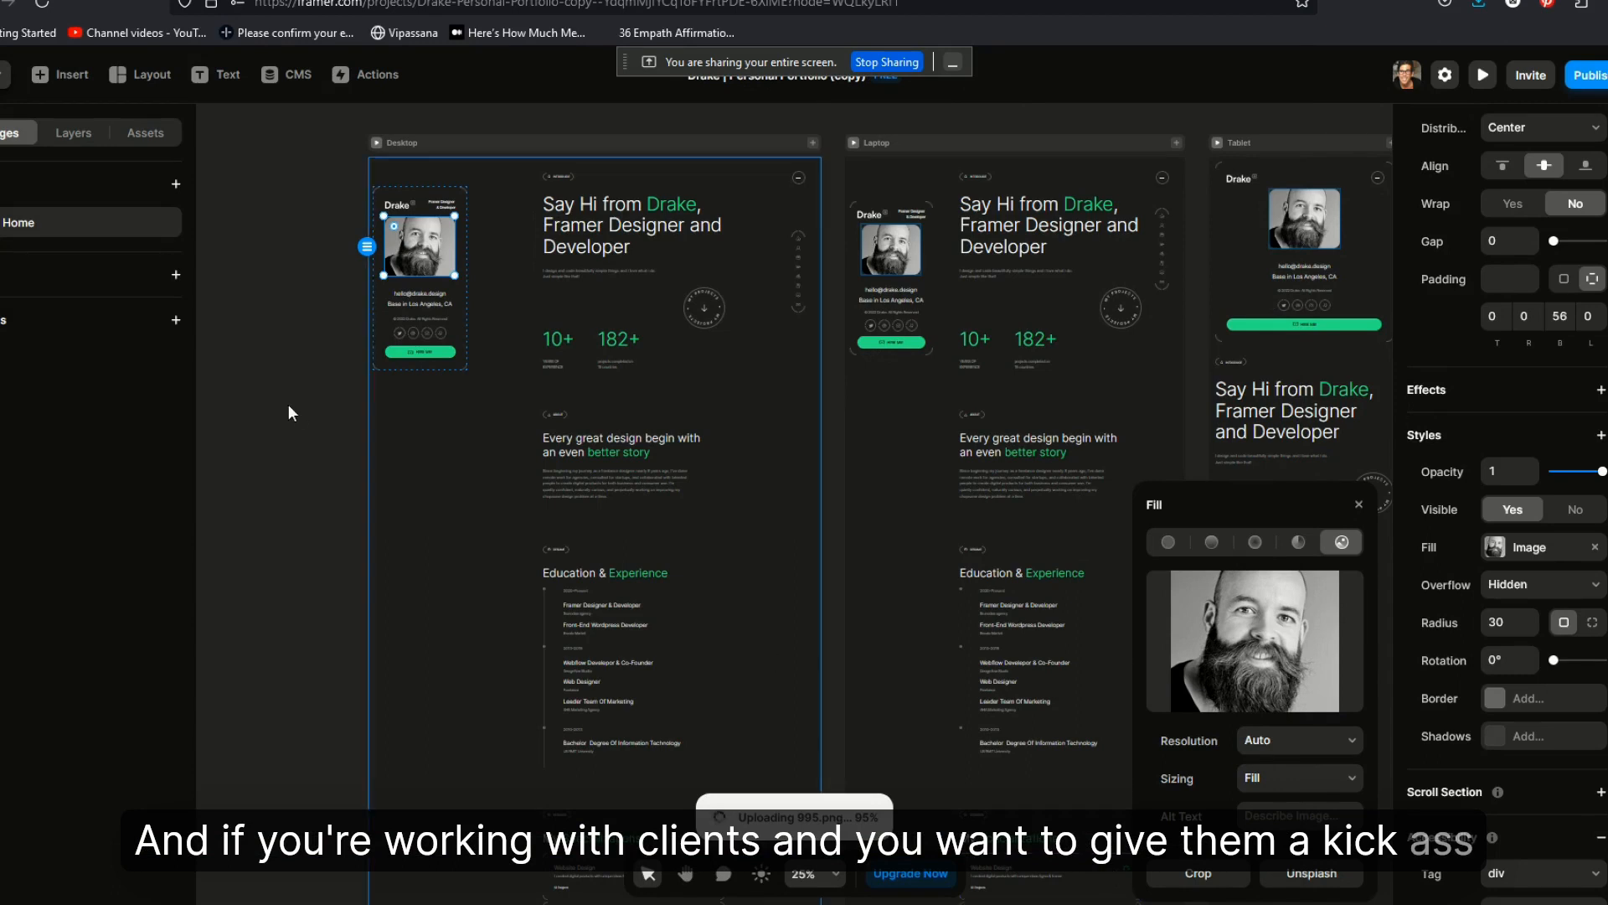